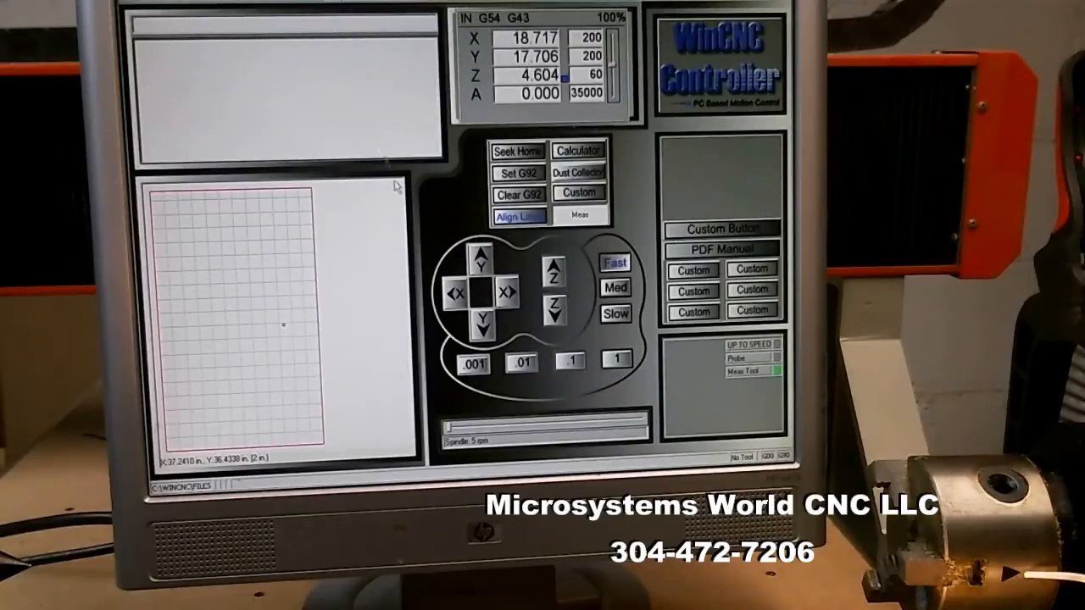
Open WinCNC.ini in the text editor for editing the A-axis settings
left_click(614, 313)
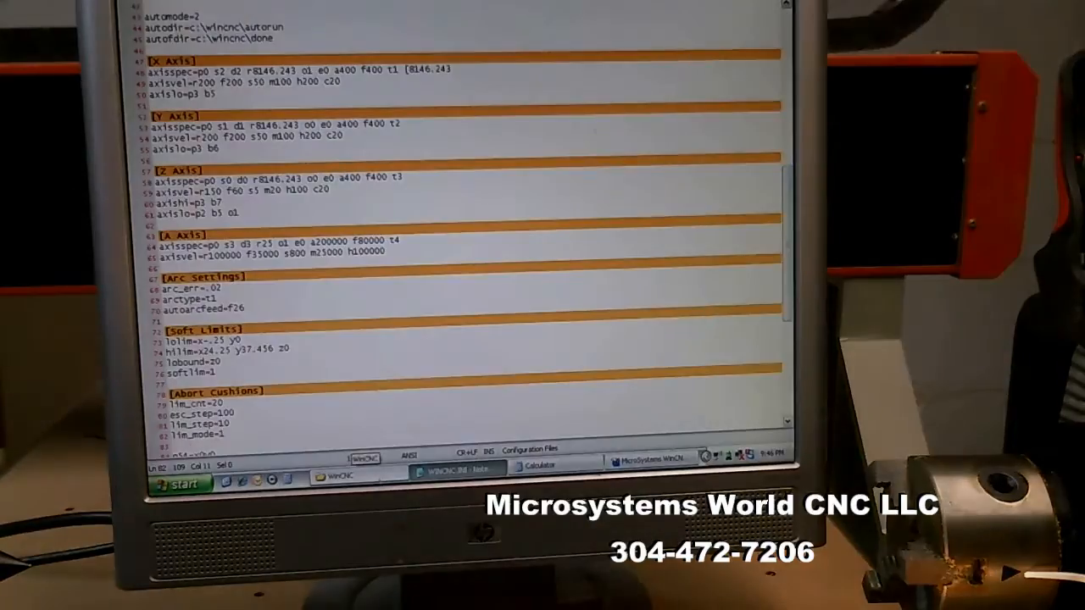
Launch Calculator and key in the figures for the new A-axis resolution
left_click(521, 468)
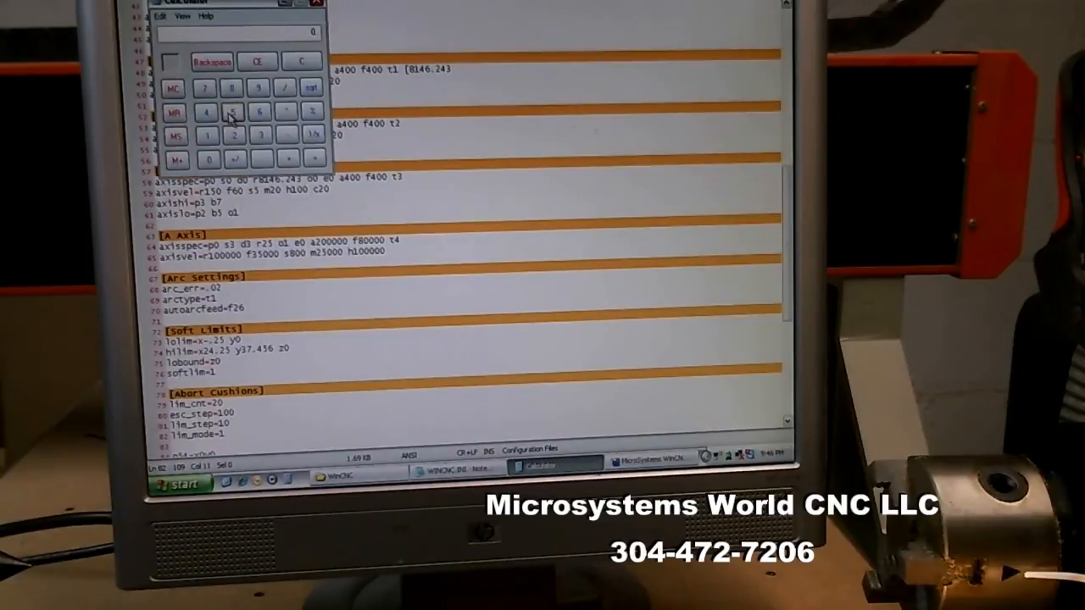
left_click(231, 112)
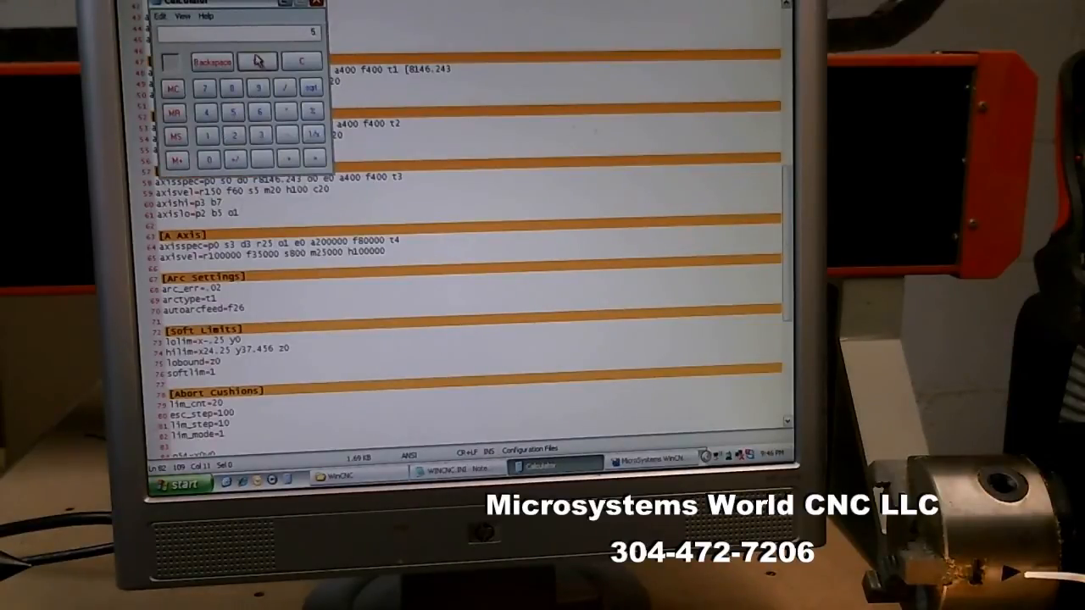
left_click(232, 112)
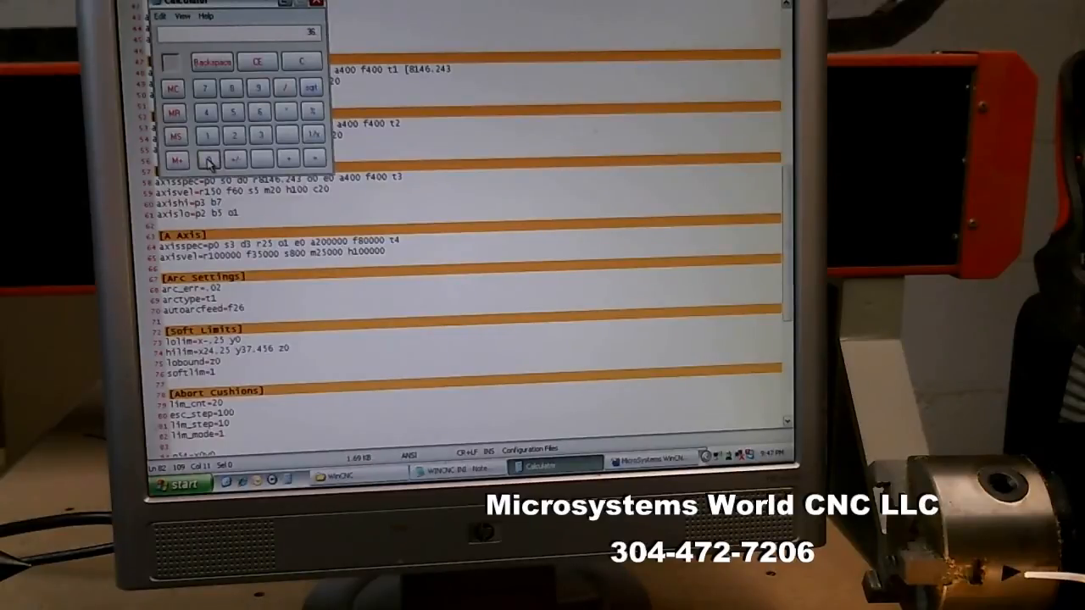
left_click(312, 159)
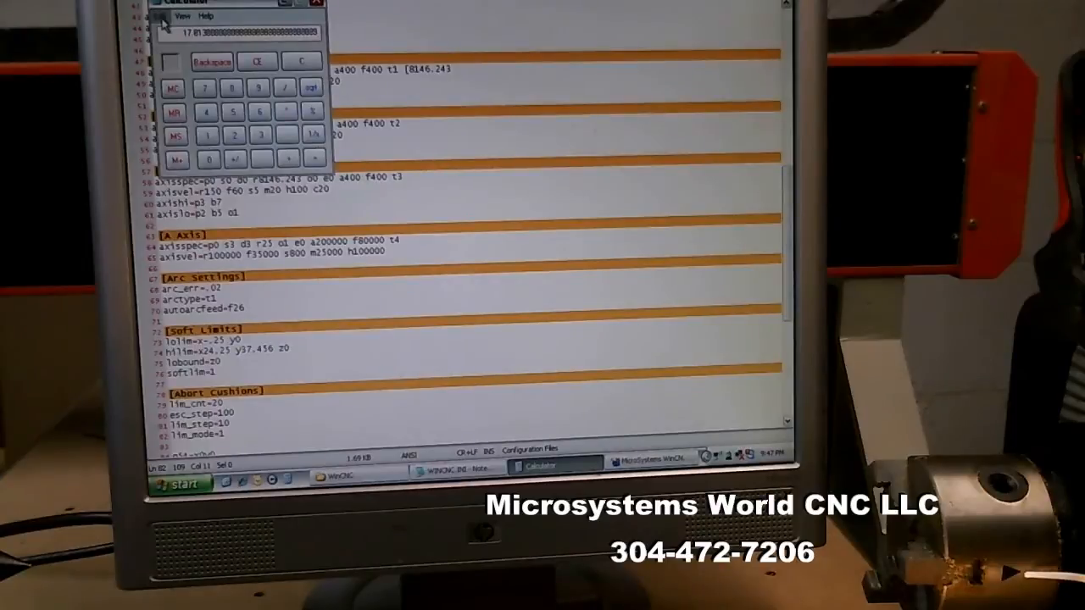
left_click(151, 15)
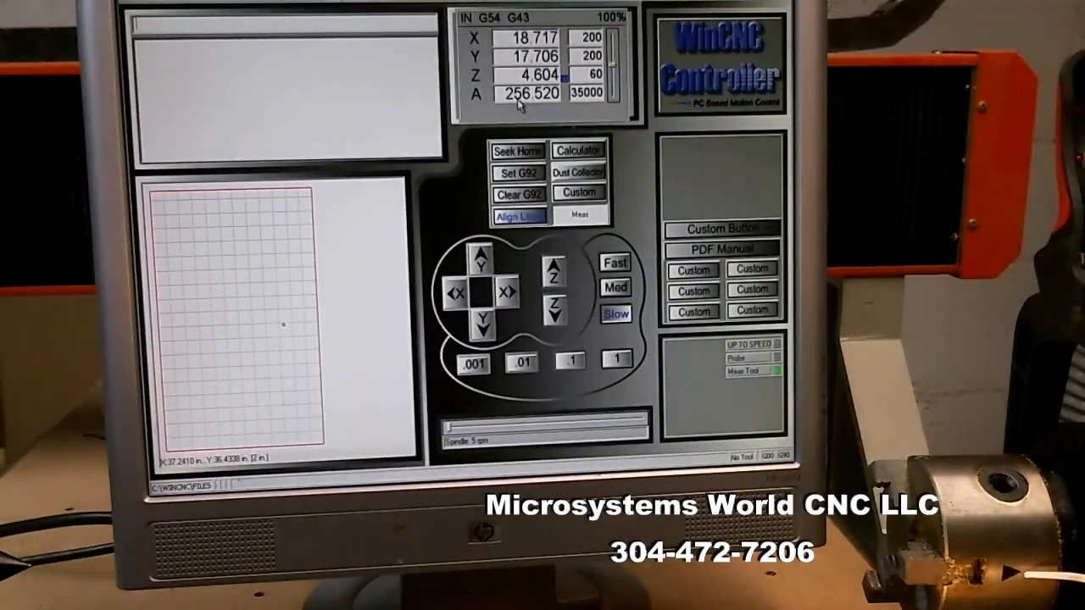
mouse_move(238, 37)
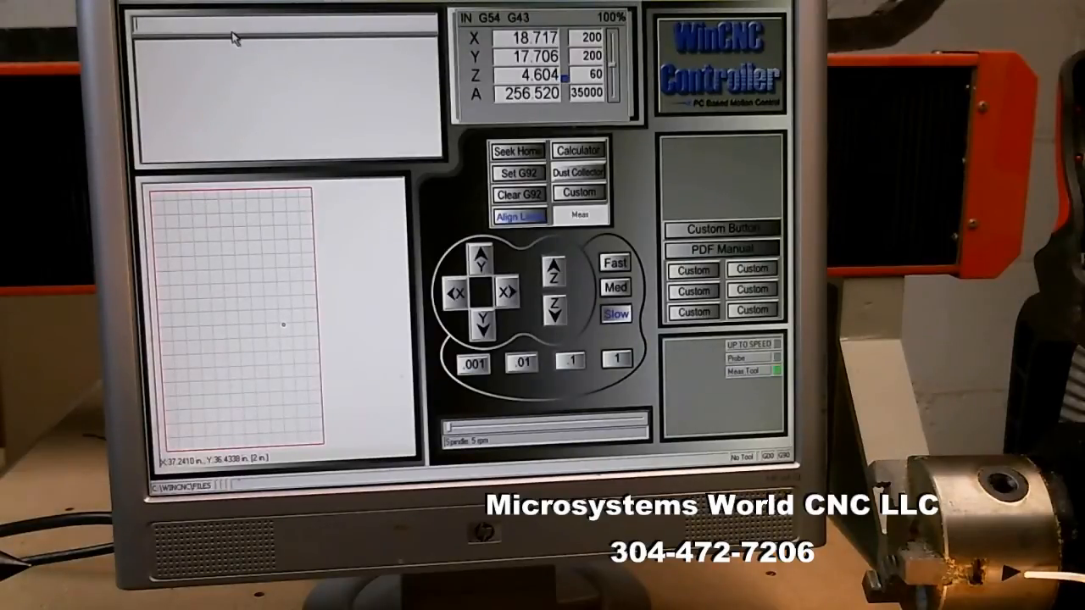
Send the A axis to zero with the A0 command
type("A0")
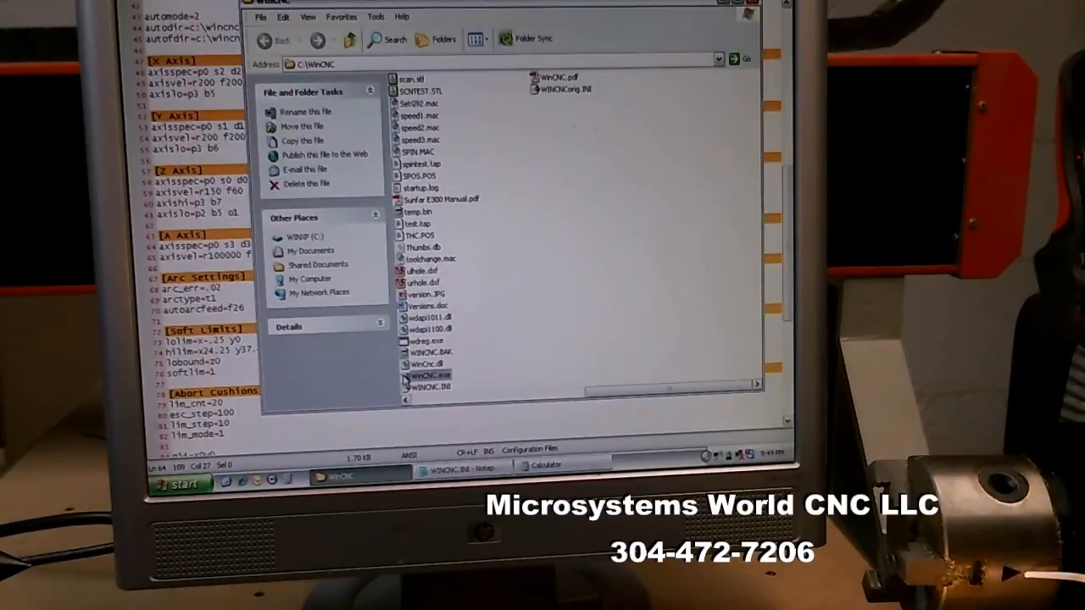
mouse_move(431, 375)
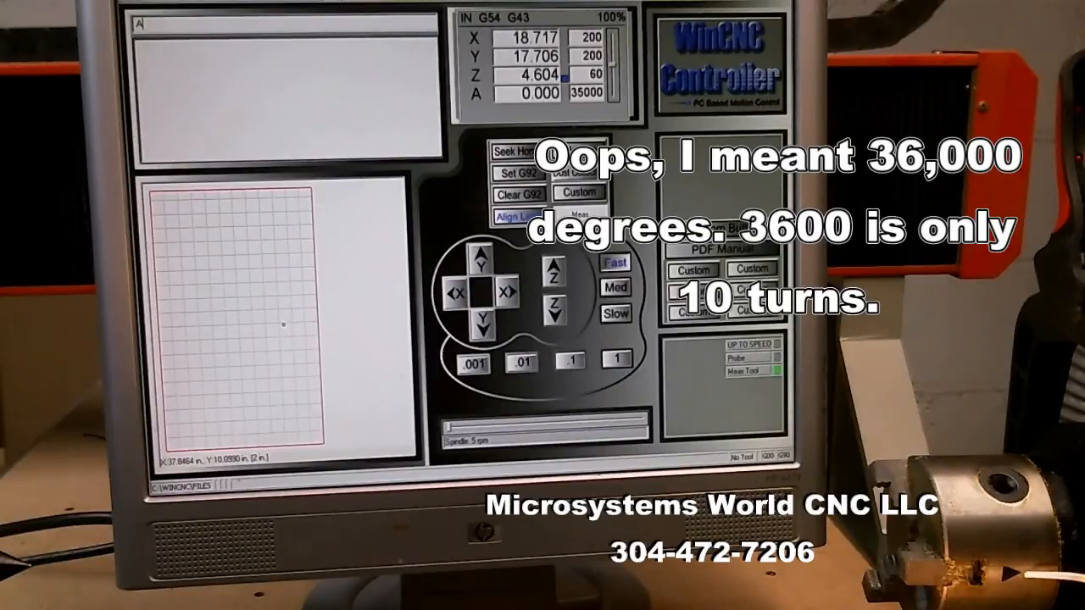
Command the A axis to 3600 degrees, then extend the move toward 36000
type("A3600")
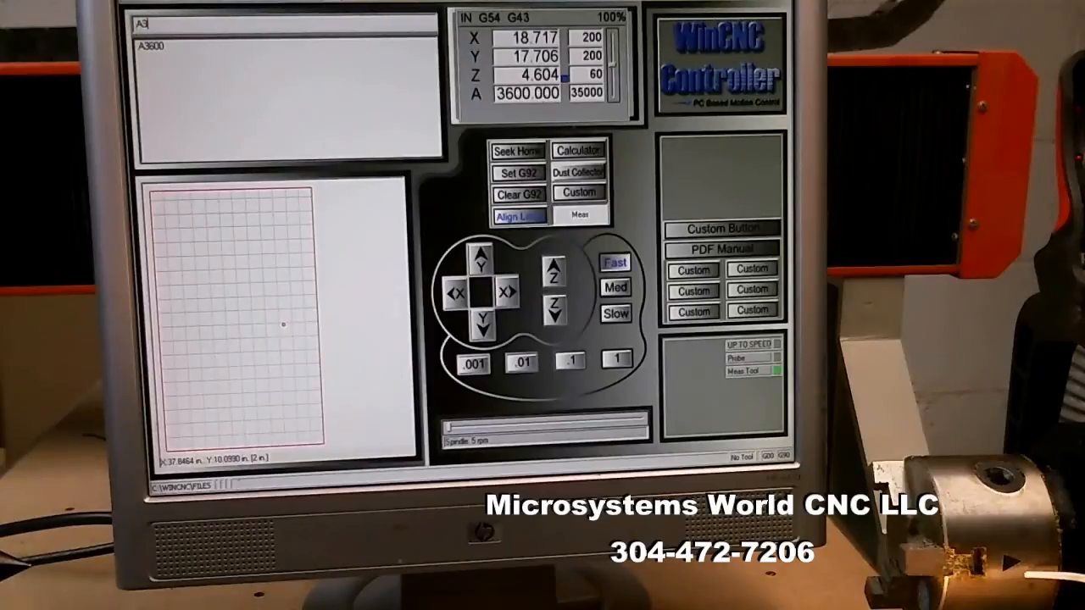
type("6000")
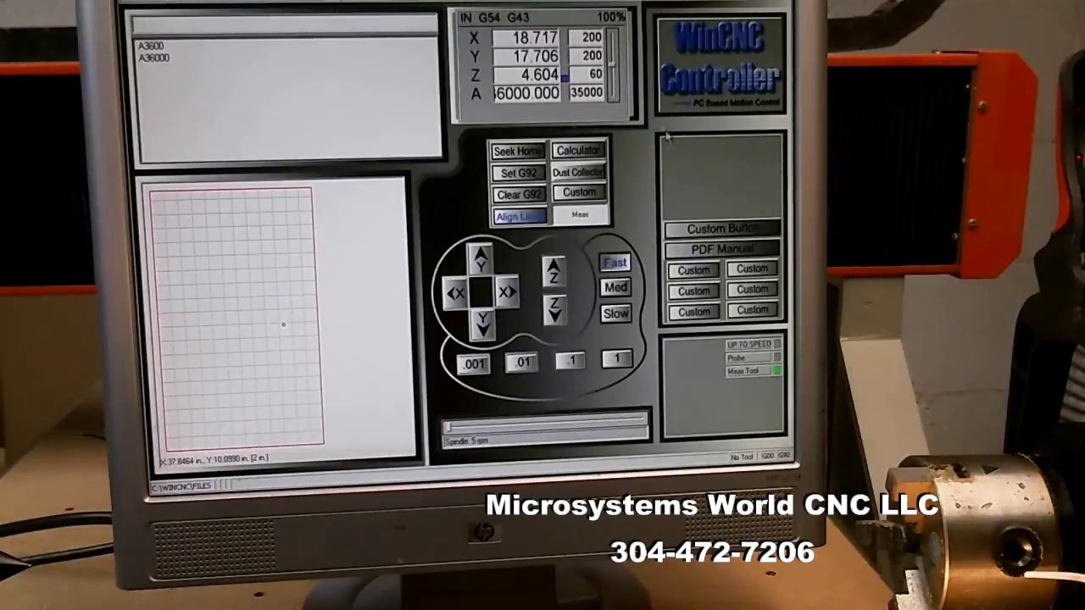
Reopen WinCNC.ini from WinCNC after the A36000 move
left_click(615, 312)
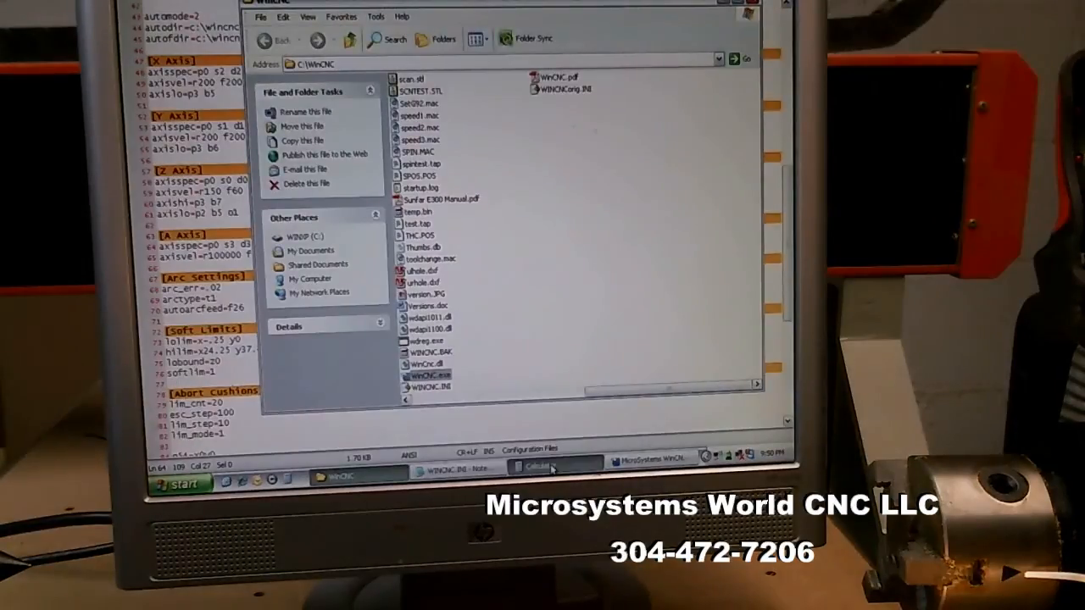
Clear Calculator and key in the arithmetic for the recalculated A-axis resolution
left_click(551, 468)
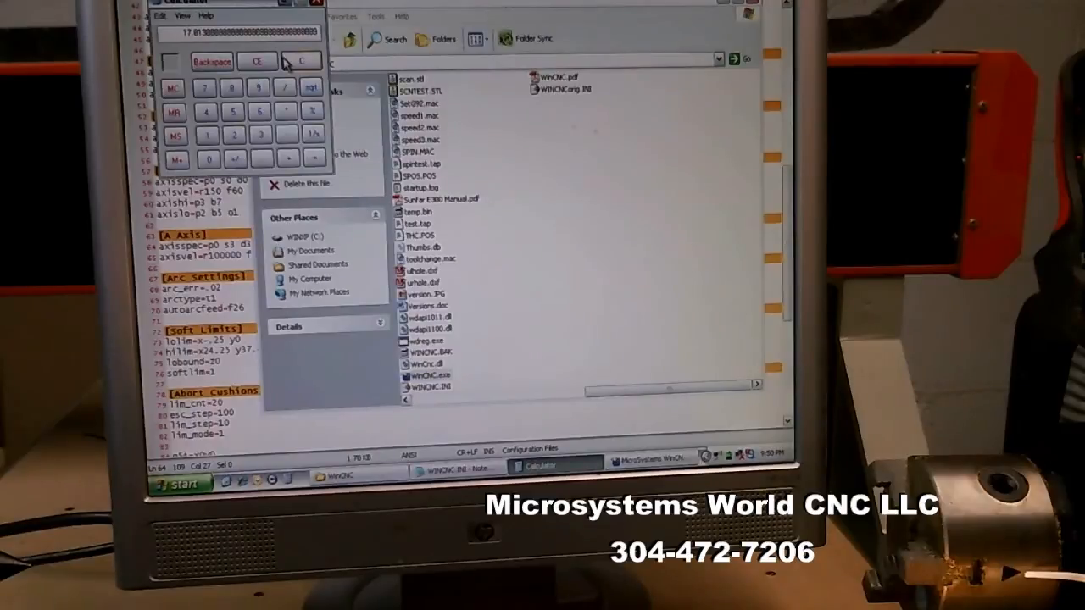
left_click(302, 61)
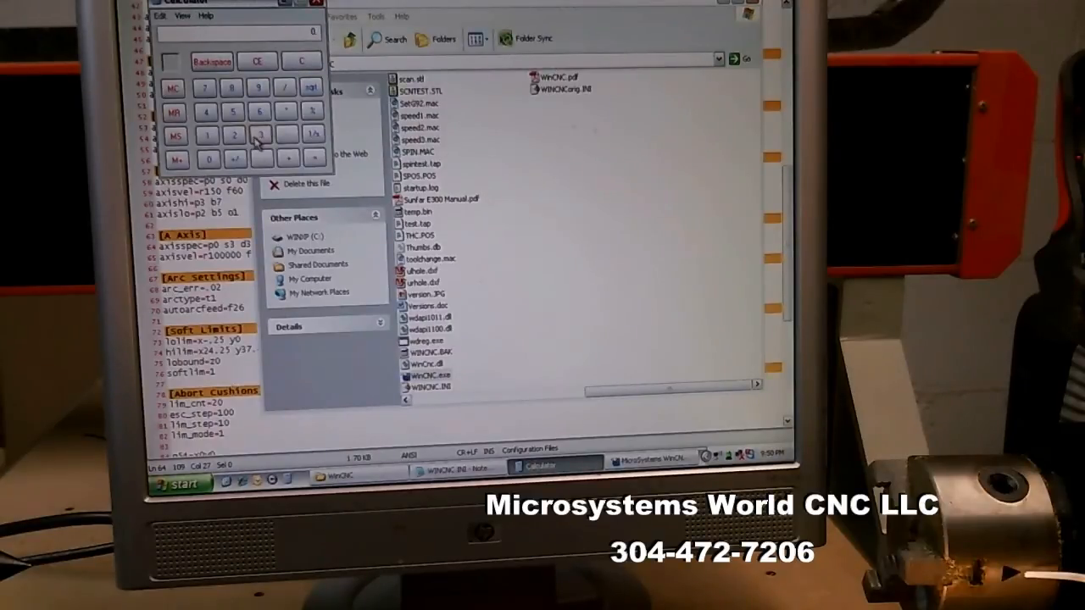
left_click(258, 135)
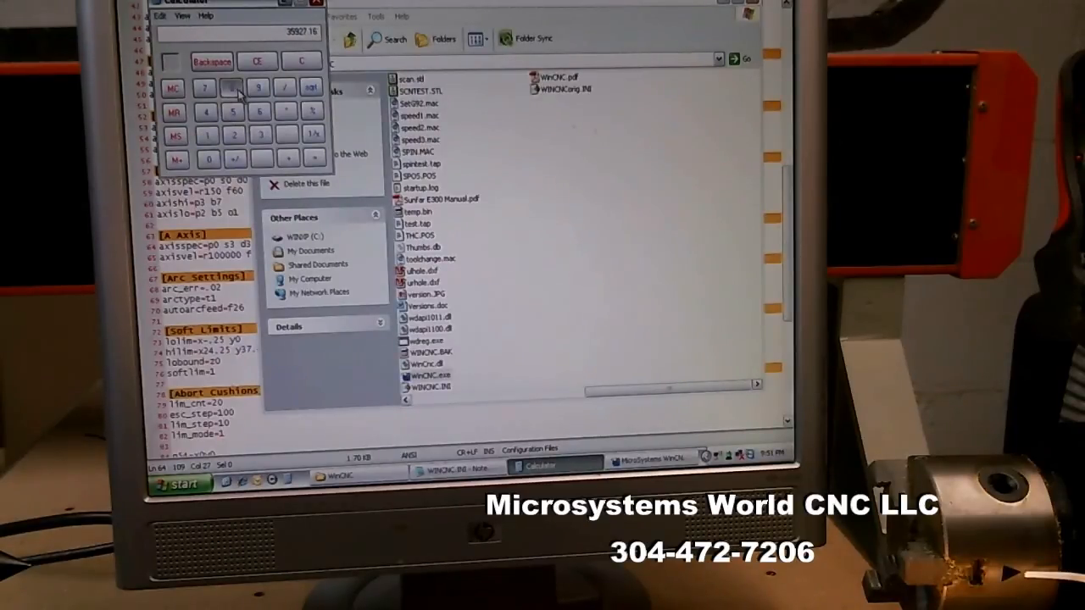
left_click(227, 88)
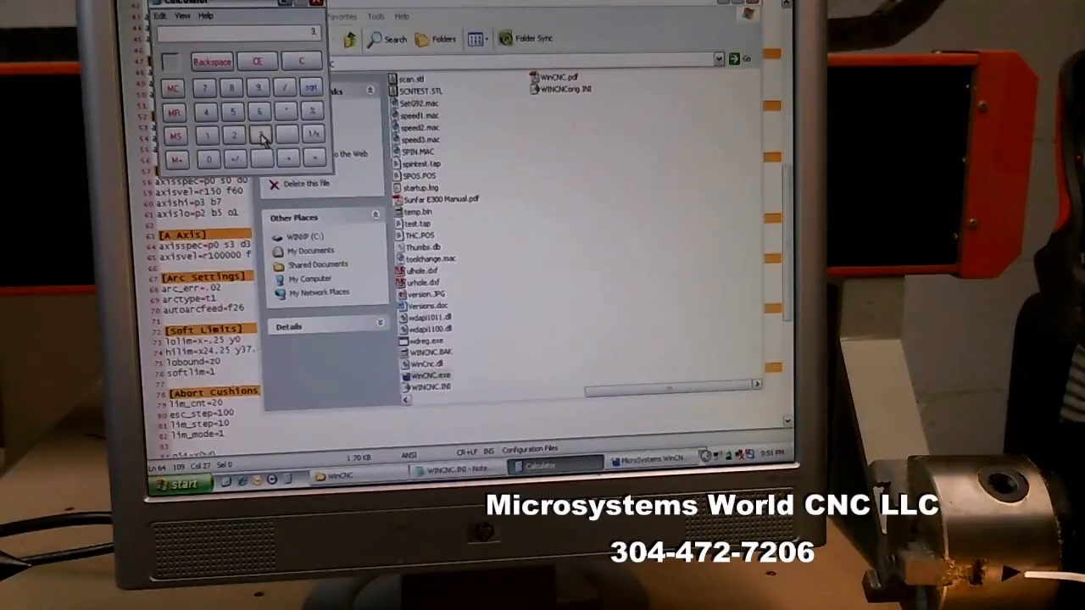
left_click(207, 160)
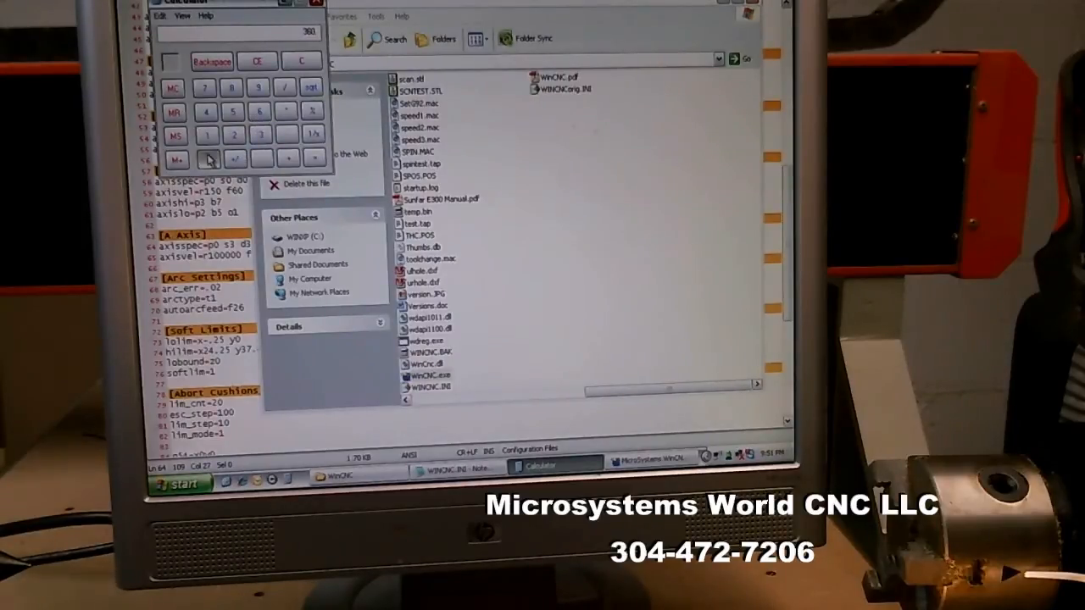
left_click(210, 159)
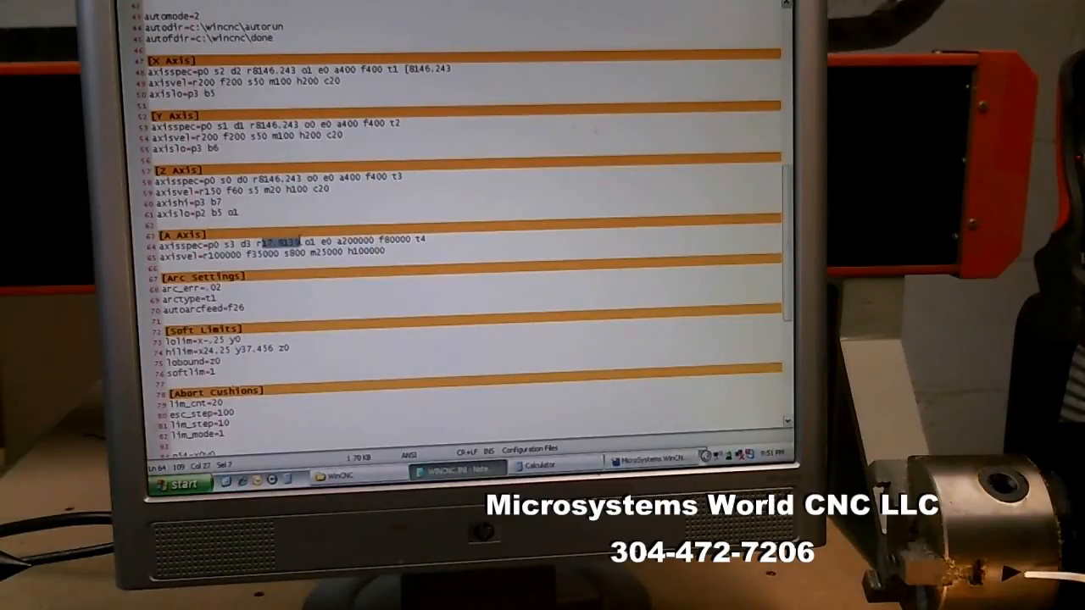
Select the r value on the [A Axis] axisspec line and bring the calculator result beside it
right_click(305, 244)
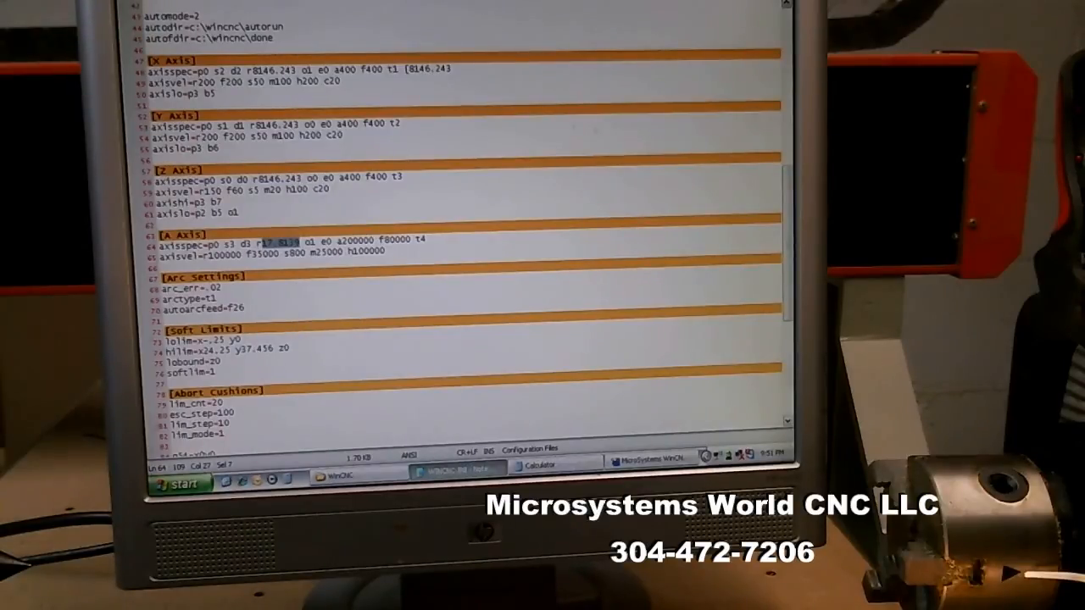
left_click(533, 463)
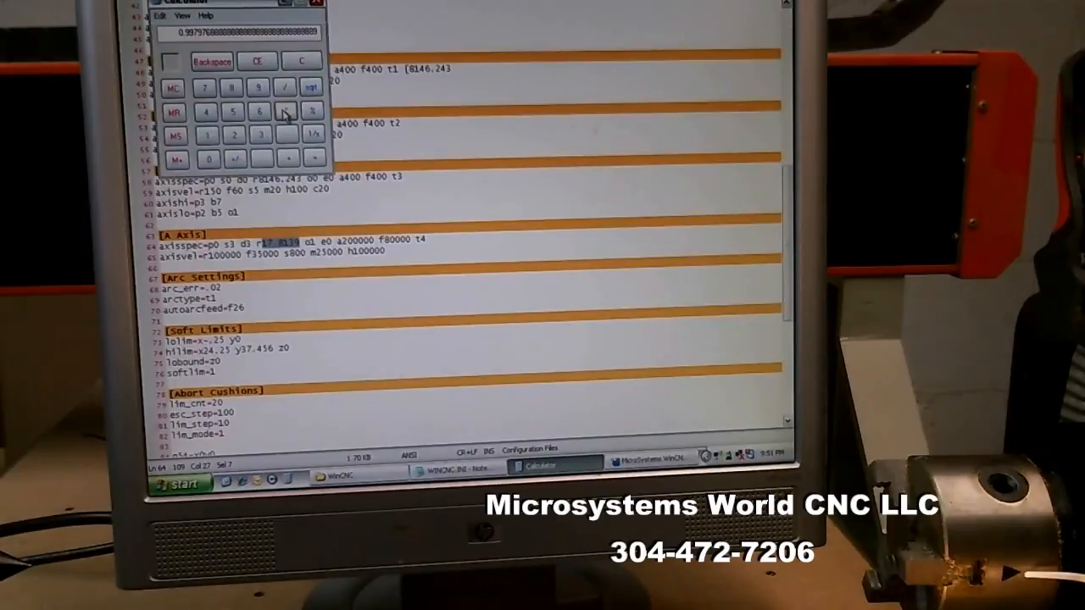
left_click(156, 15)
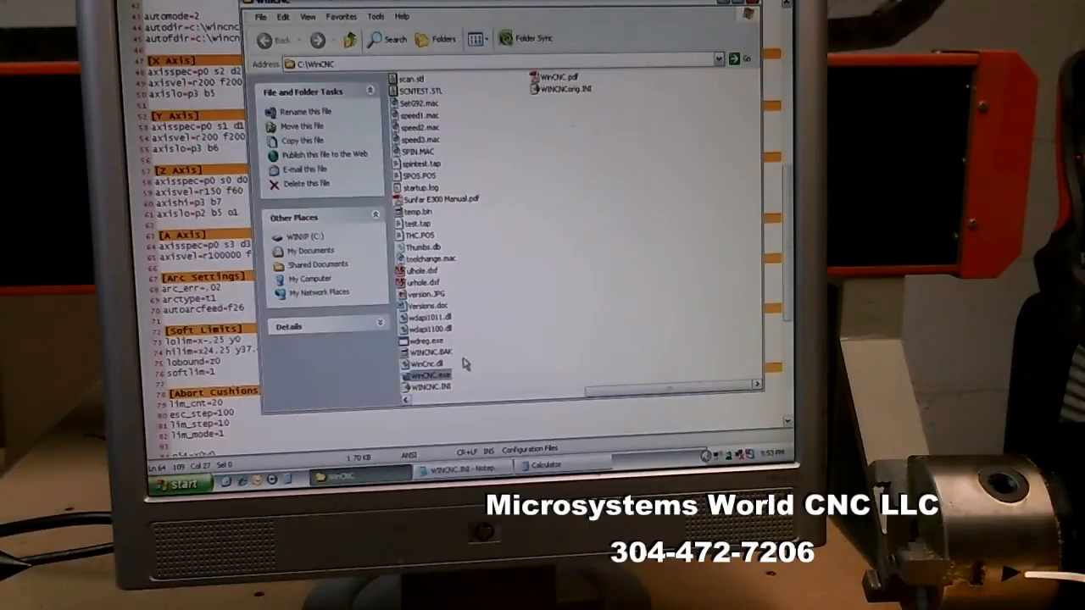
mouse_move(427, 375)
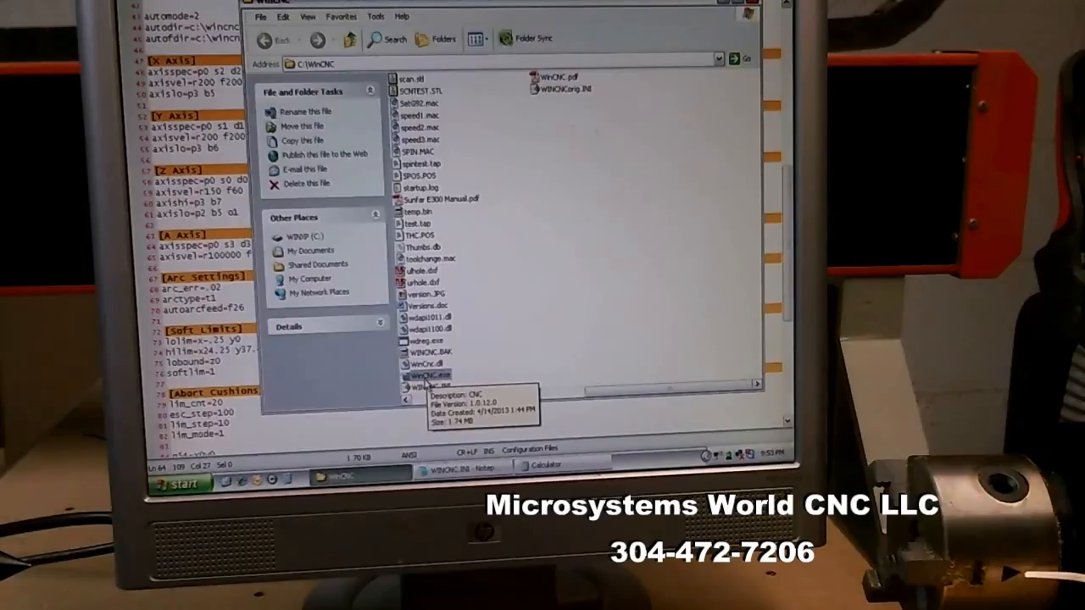